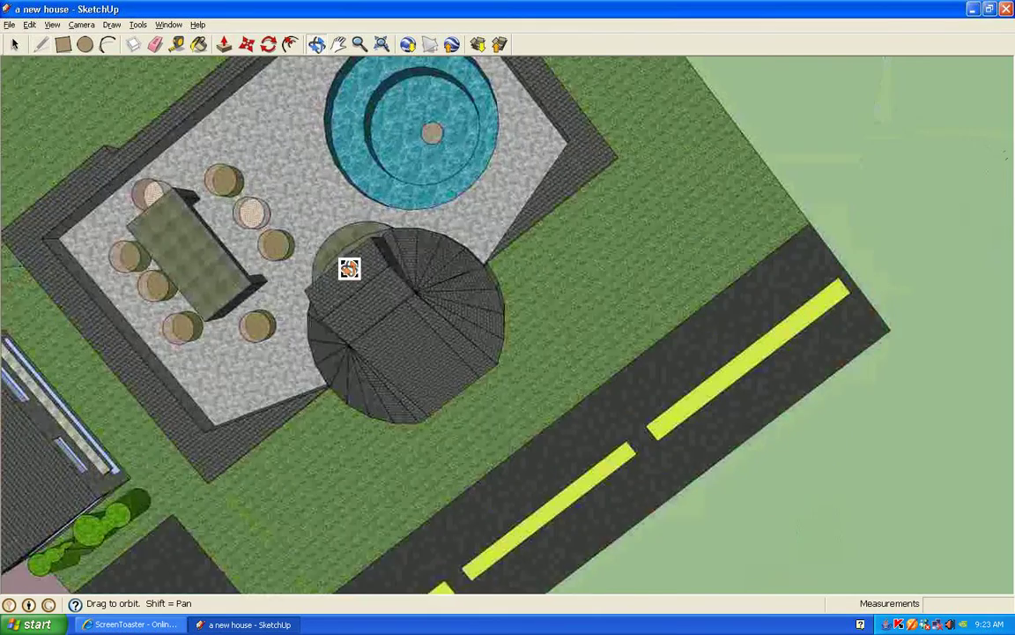
# - Orbit from the roof deck out to both houses, ending over the smaller house's walkway
pyautogui.moveTo(348, 269); pyautogui.dragTo(276, 222)
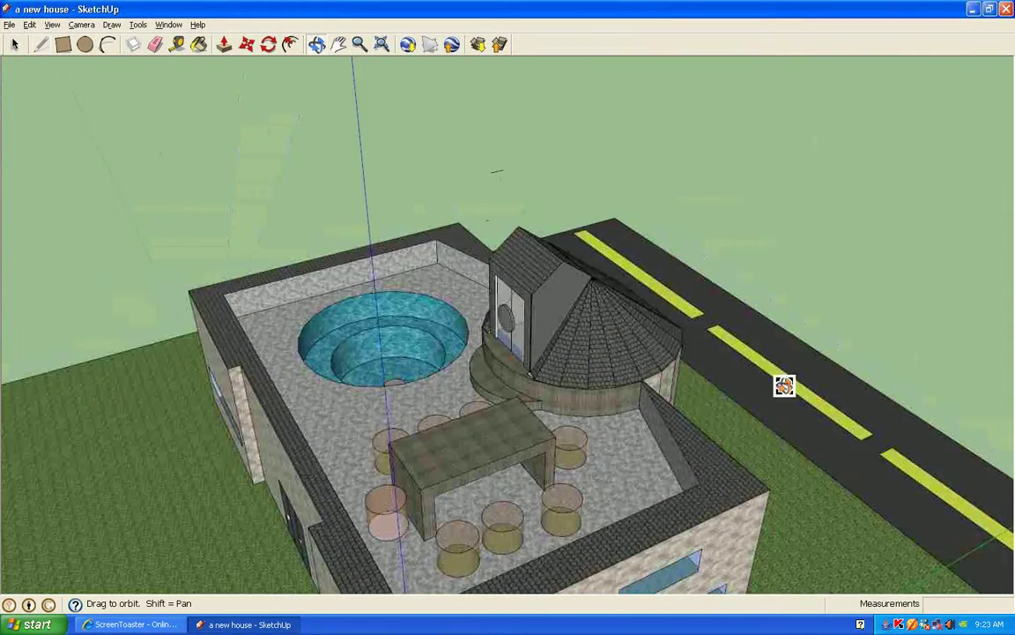
pyautogui.moveTo(784, 385); pyautogui.dragTo(128, 495)
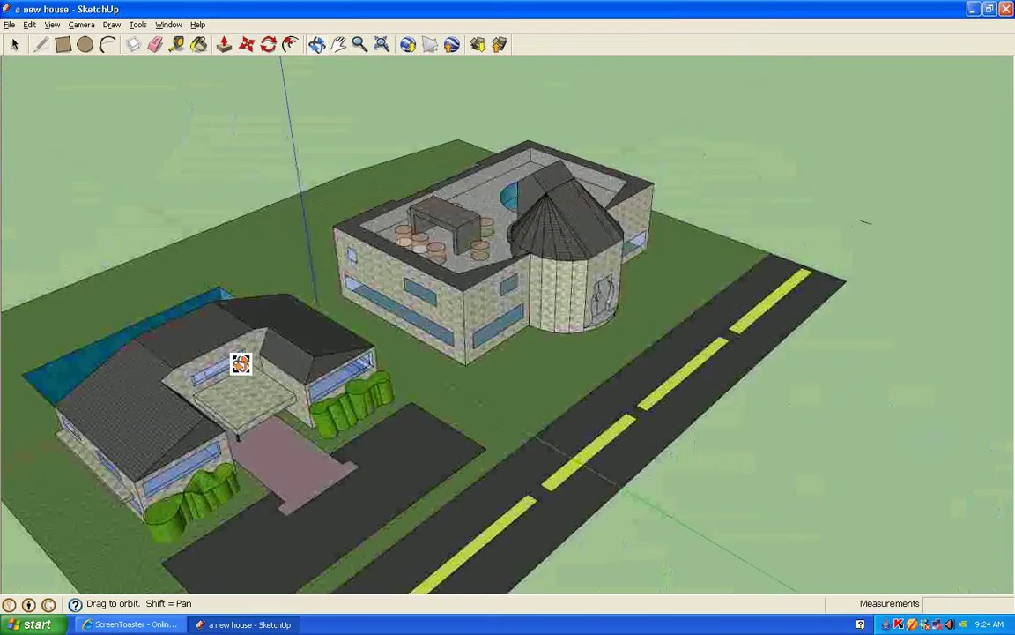
pyautogui.moveTo(240, 363); pyautogui.dragTo(312, 507)
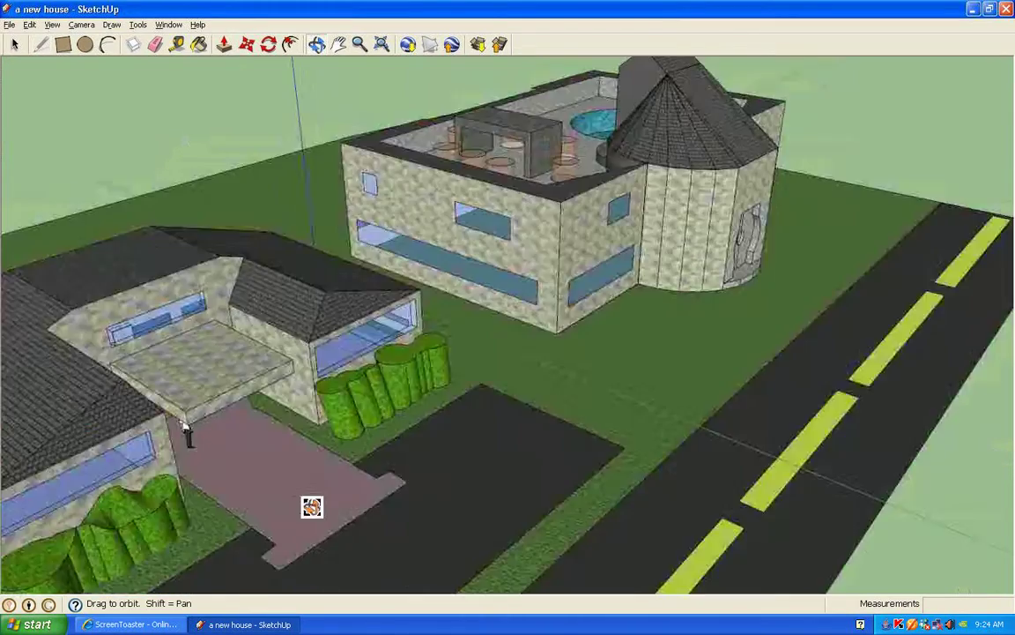
pyautogui.moveTo(312, 507); pyautogui.dragTo(387, 543)
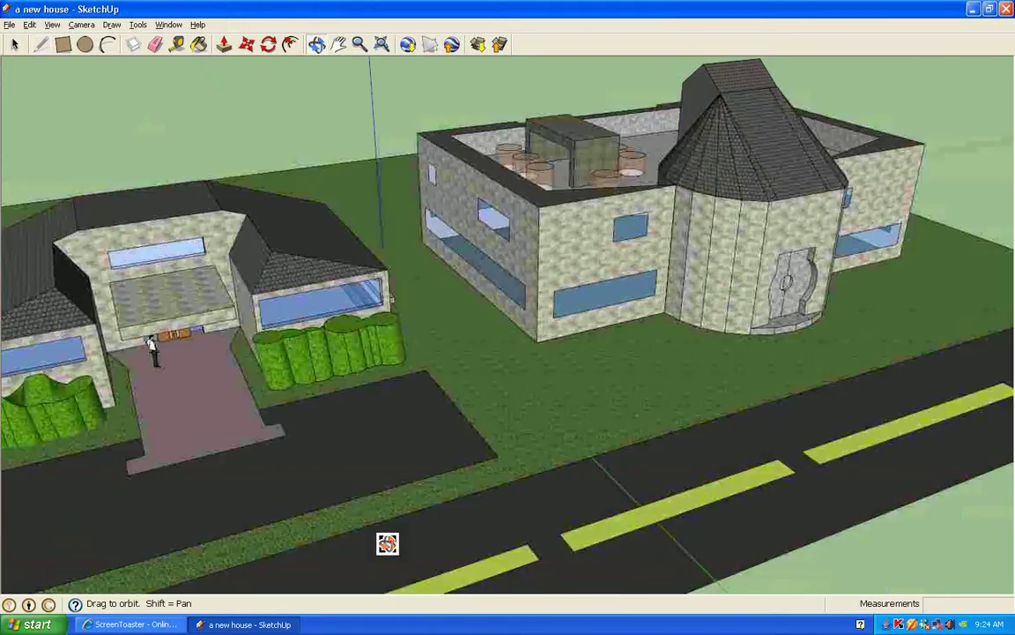
pyautogui.moveTo(388, 543); pyautogui.dragTo(273, 420)
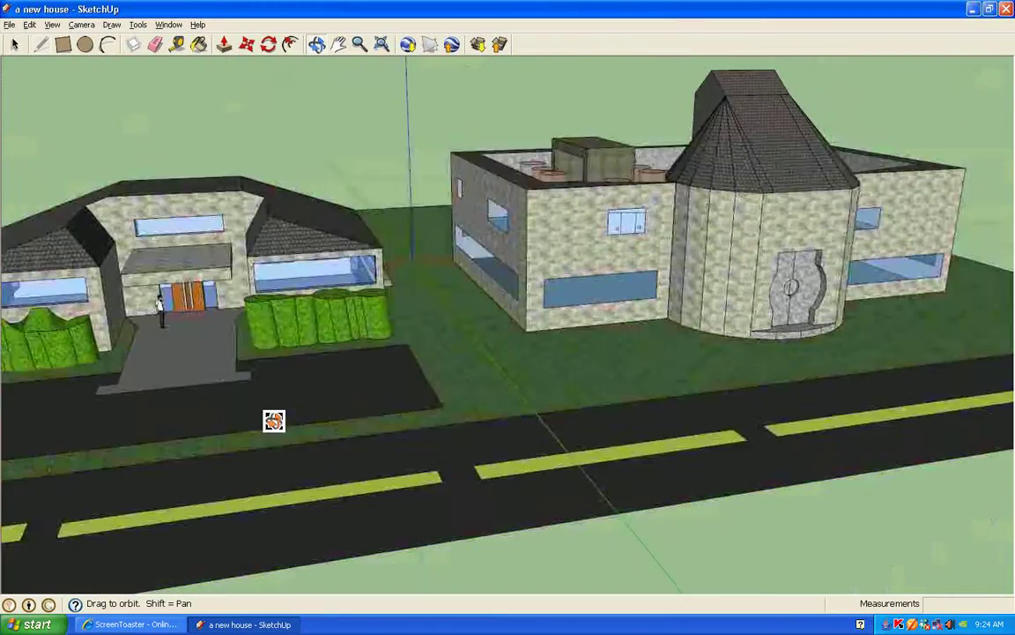
pyautogui.moveTo(273, 420); pyautogui.dragTo(381, 536)
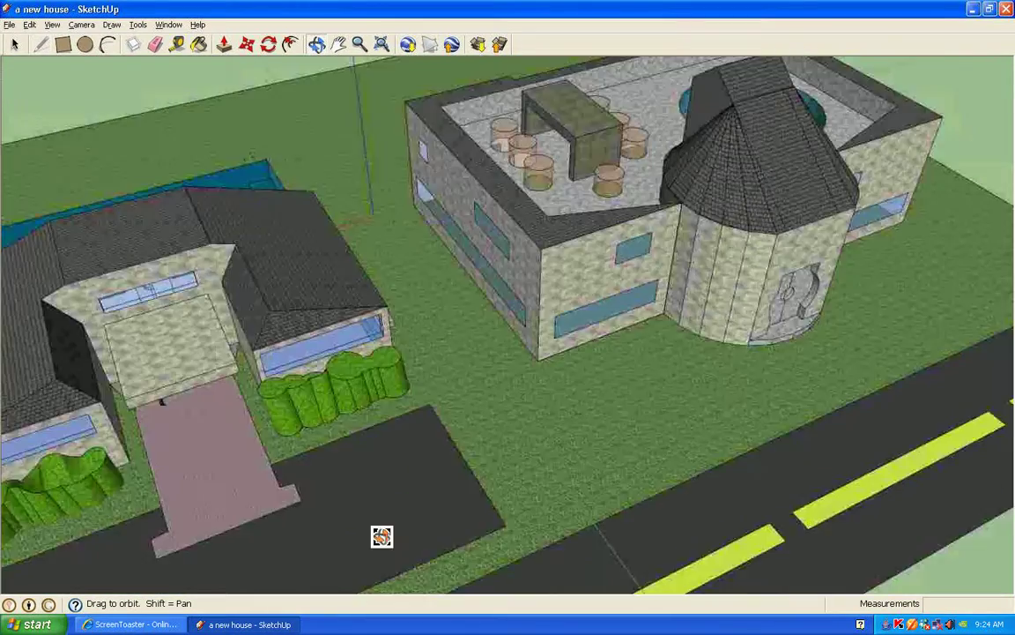
pyautogui.moveTo(382, 536); pyautogui.dragTo(424, 460)
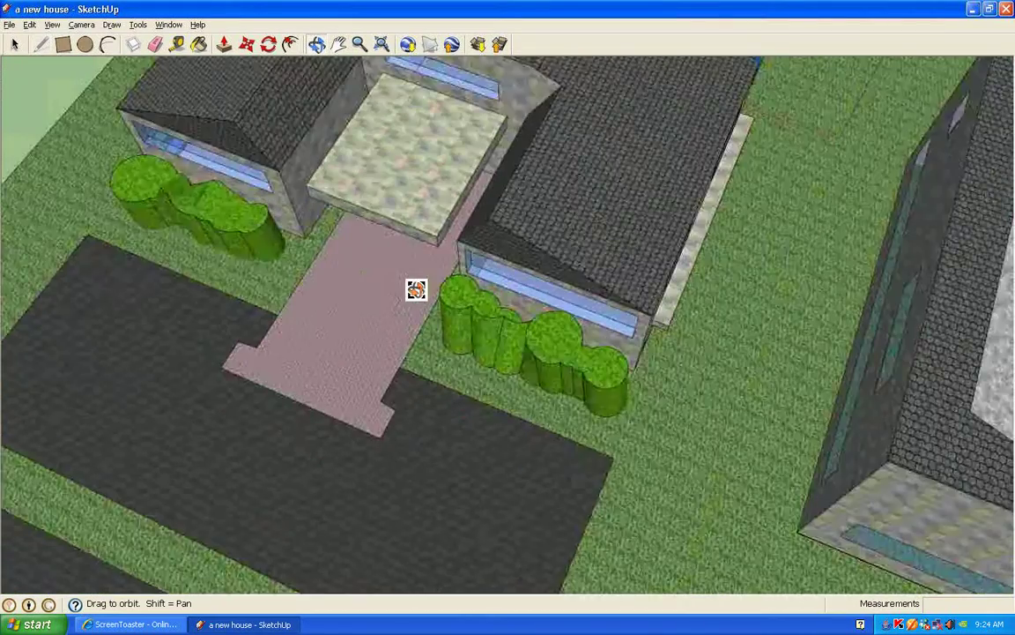
# - Orbit to the big house's roof deck, looking down on the table and stools
pyautogui.moveTo(416, 289); pyautogui.dragTo(879, 230)
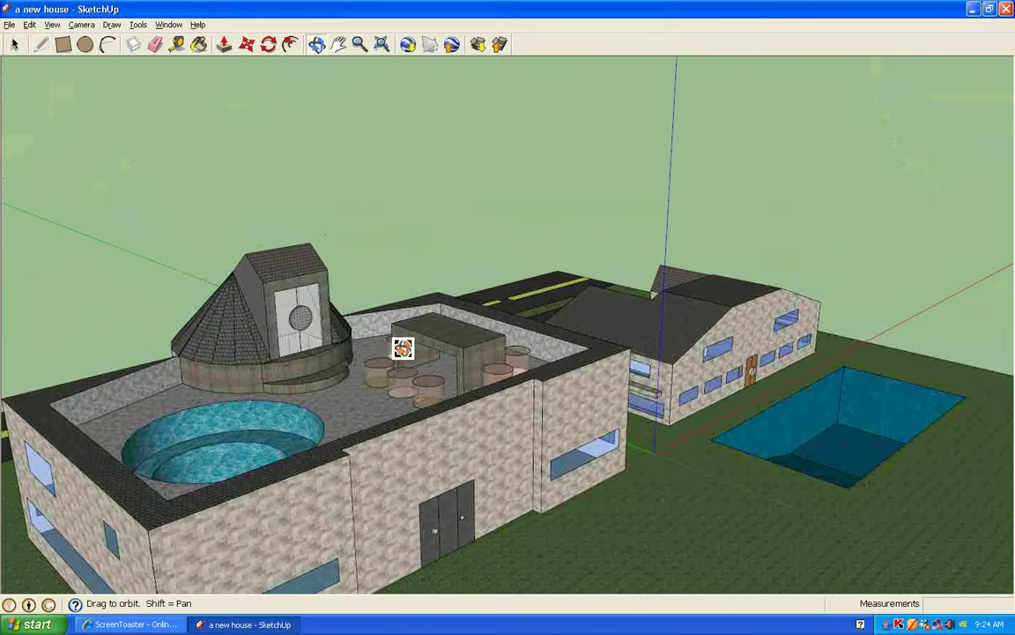
pyautogui.moveTo(346, 393)
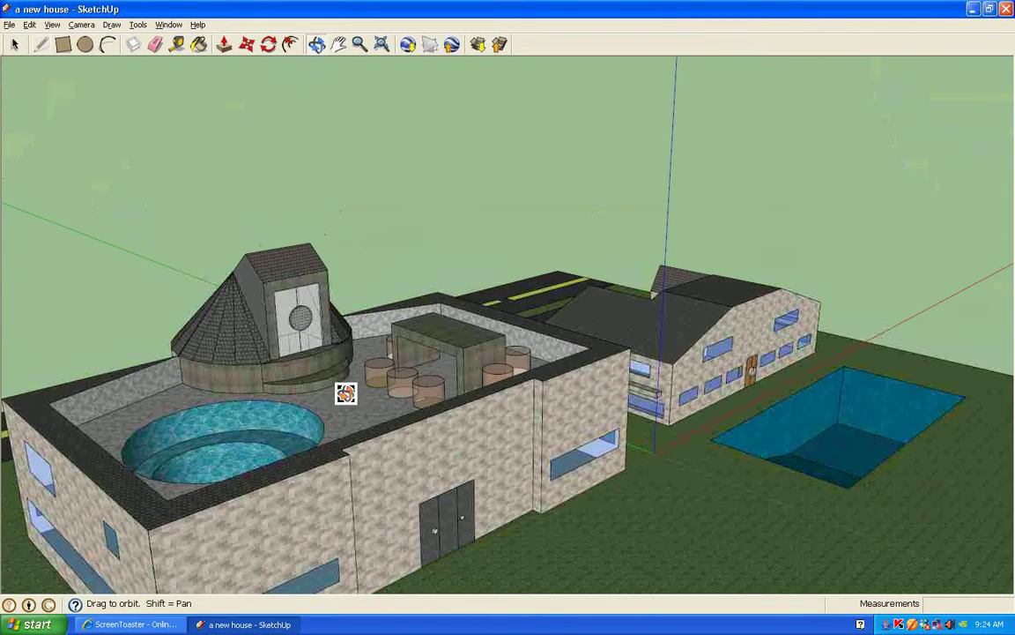
pyautogui.moveTo(343, 392); pyautogui.dragTo(678, 471)
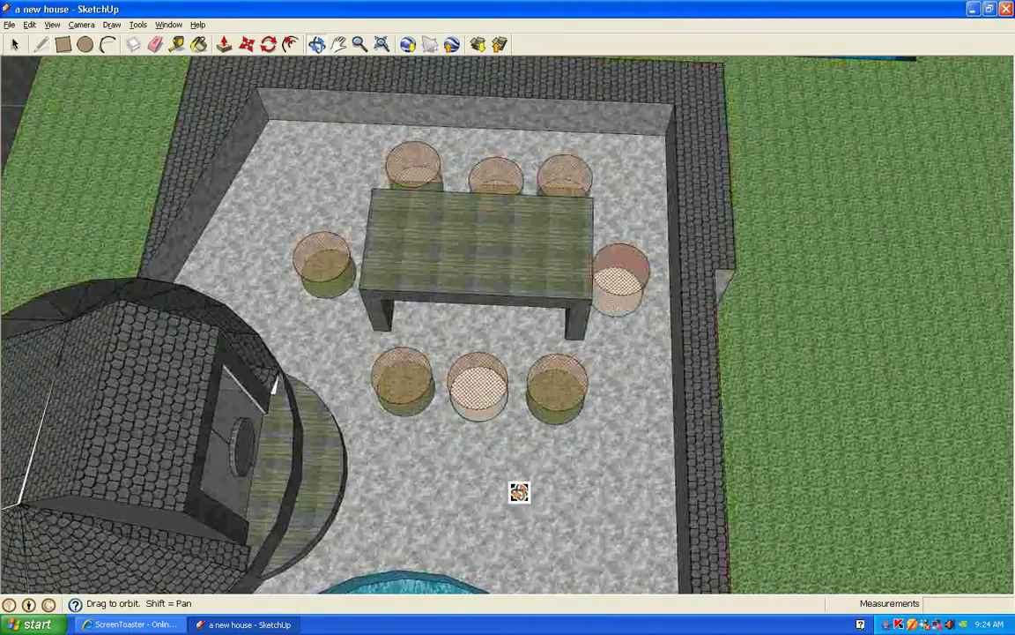
# - Circle the deck table, stools, dome and round pool, then pull out to the whole property
pyautogui.moveTo(519, 492); pyautogui.dragTo(536, 407)
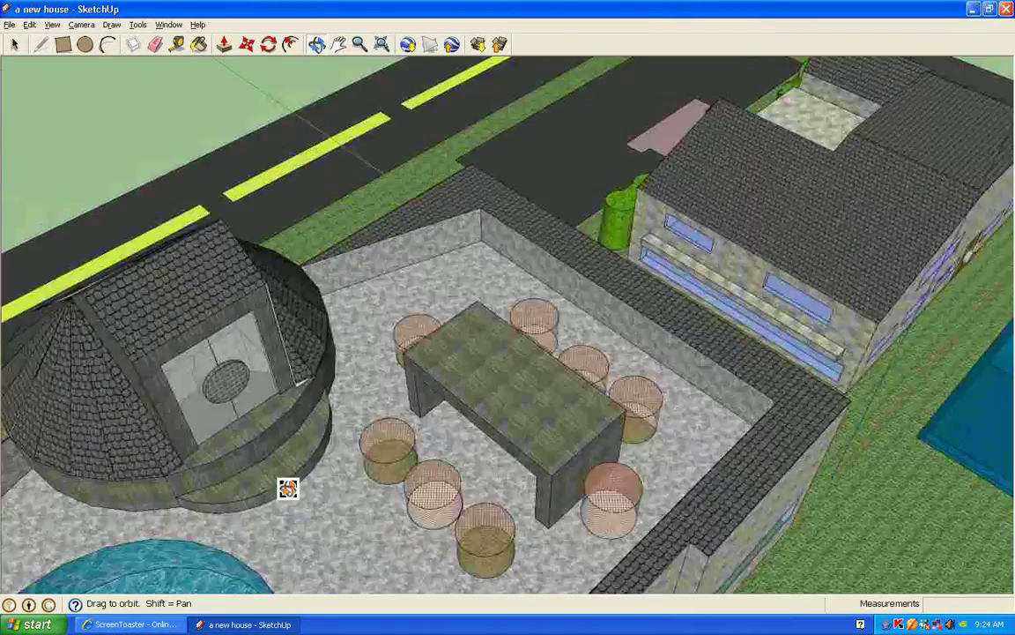
pyautogui.moveTo(288, 489); pyautogui.dragTo(512, 469)
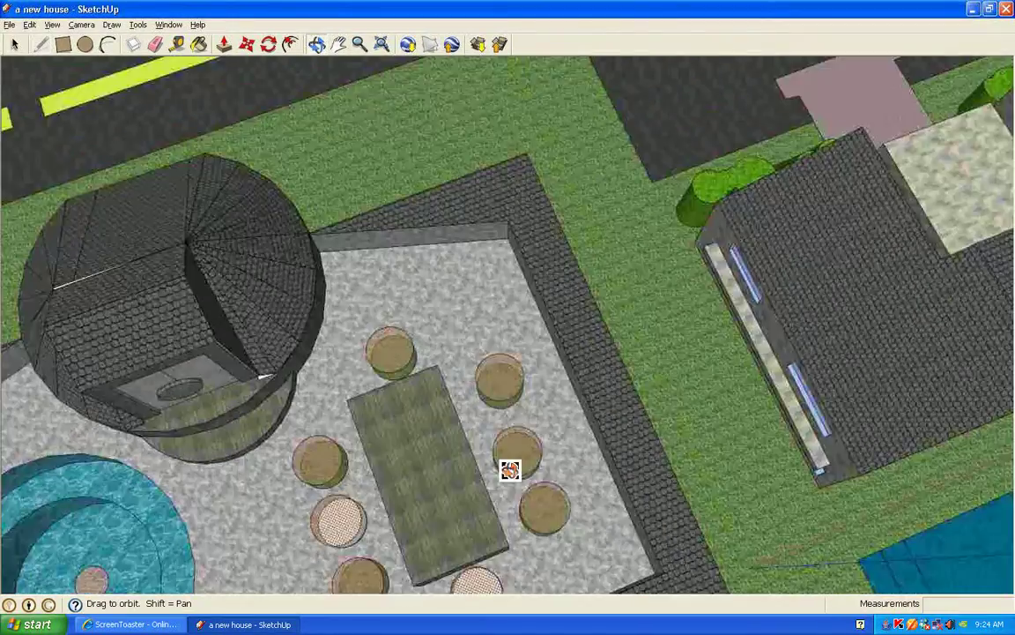
pyautogui.moveTo(511, 468); pyautogui.dragTo(646, 384)
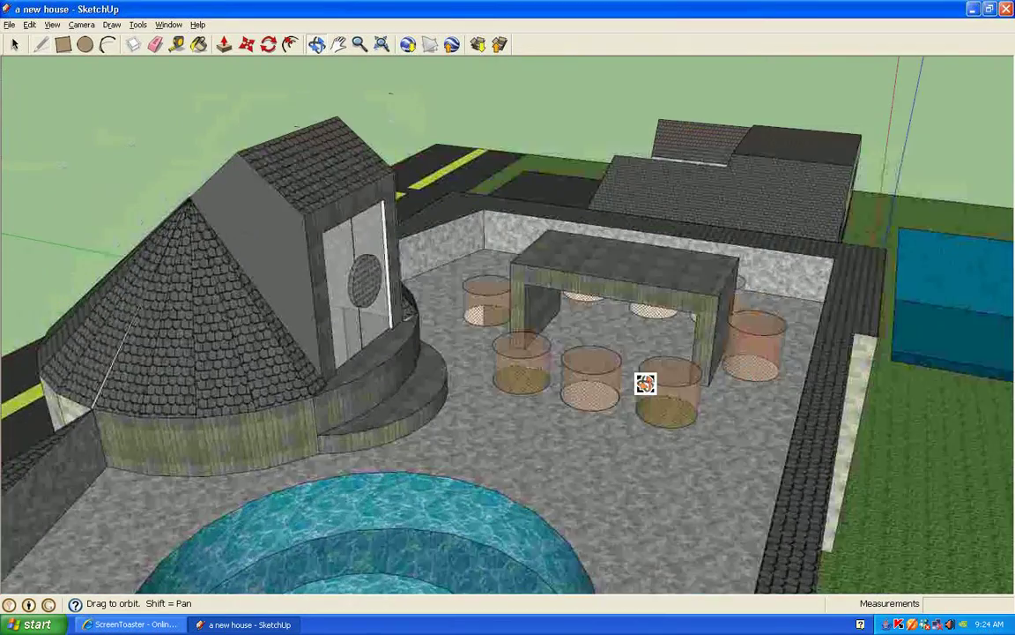
pyautogui.moveTo(646, 383); pyautogui.dragTo(550, 356)
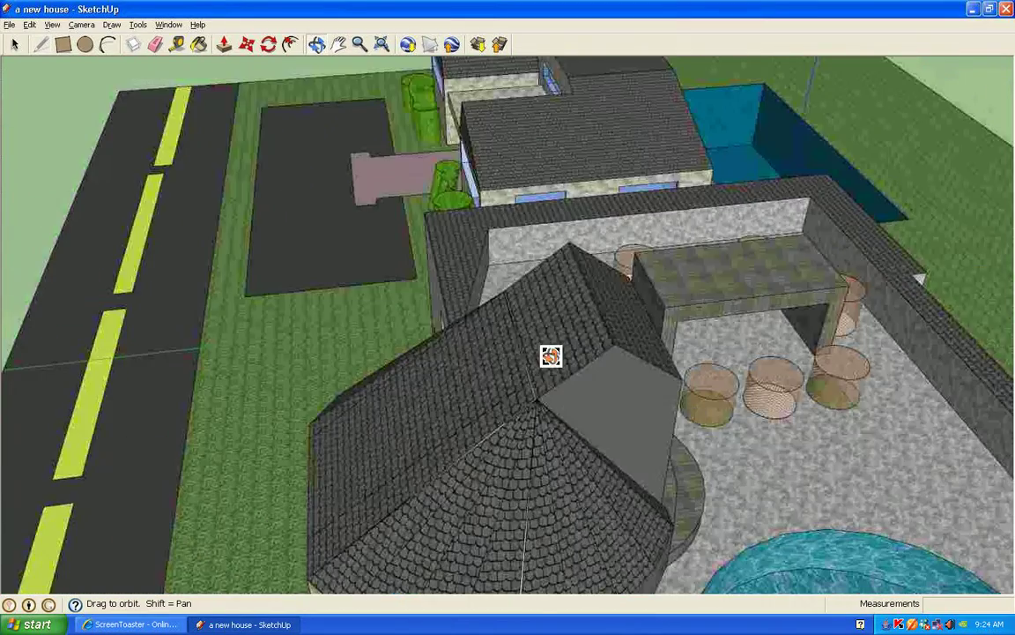
pyautogui.moveTo(551, 356); pyautogui.dragTo(784, 470)
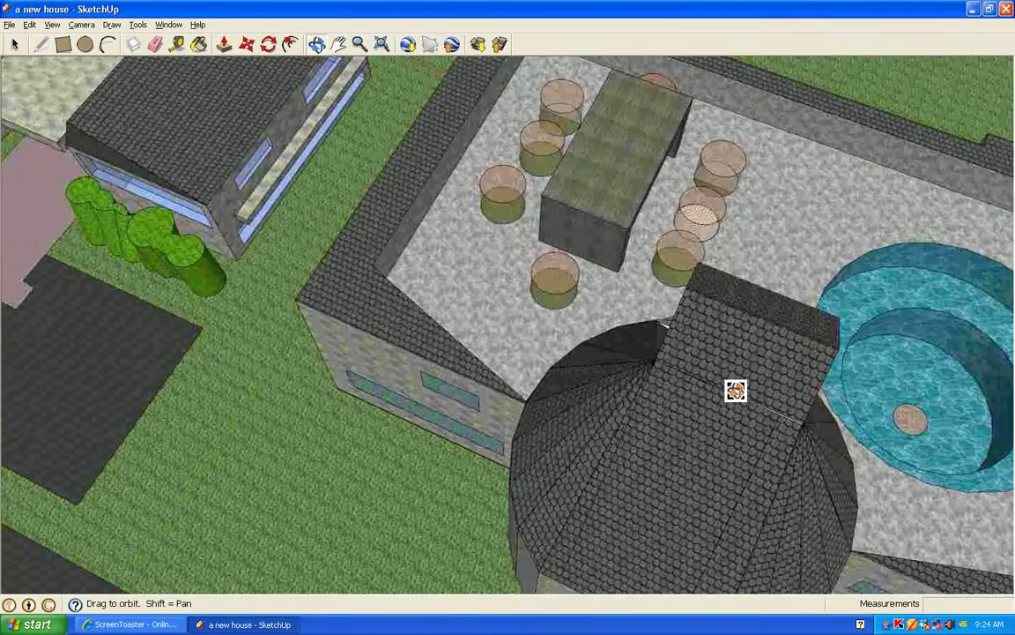
pyautogui.moveTo(735, 391); pyautogui.dragTo(456, 353)
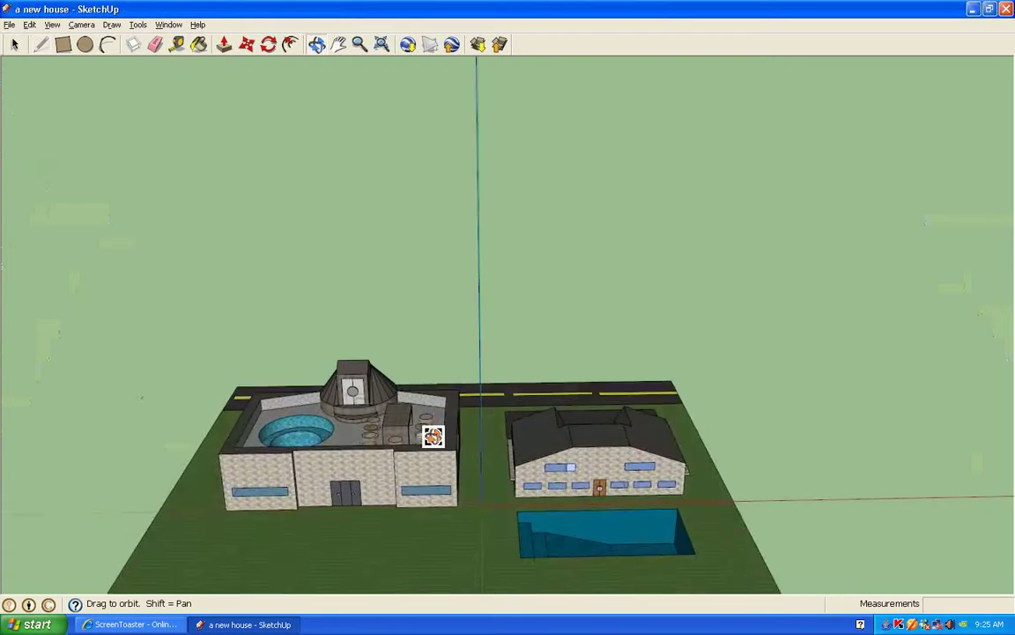
# - Orbit between the house fronts and the backyard pool side
pyautogui.moveTo(432, 435); pyautogui.dragTo(445, 465)
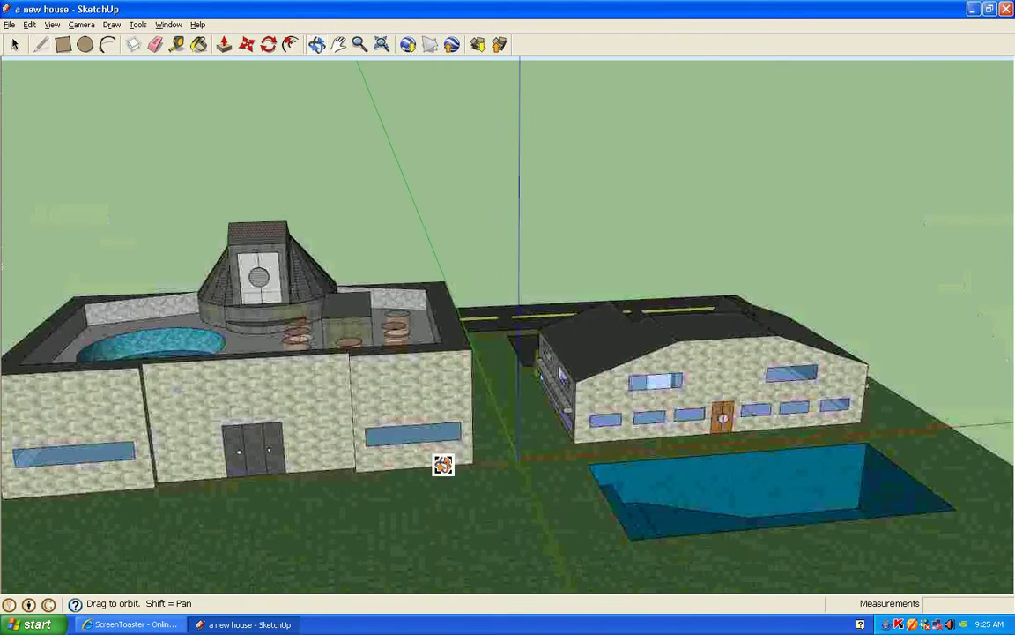
pyautogui.moveTo(444, 465); pyautogui.dragTo(509, 435)
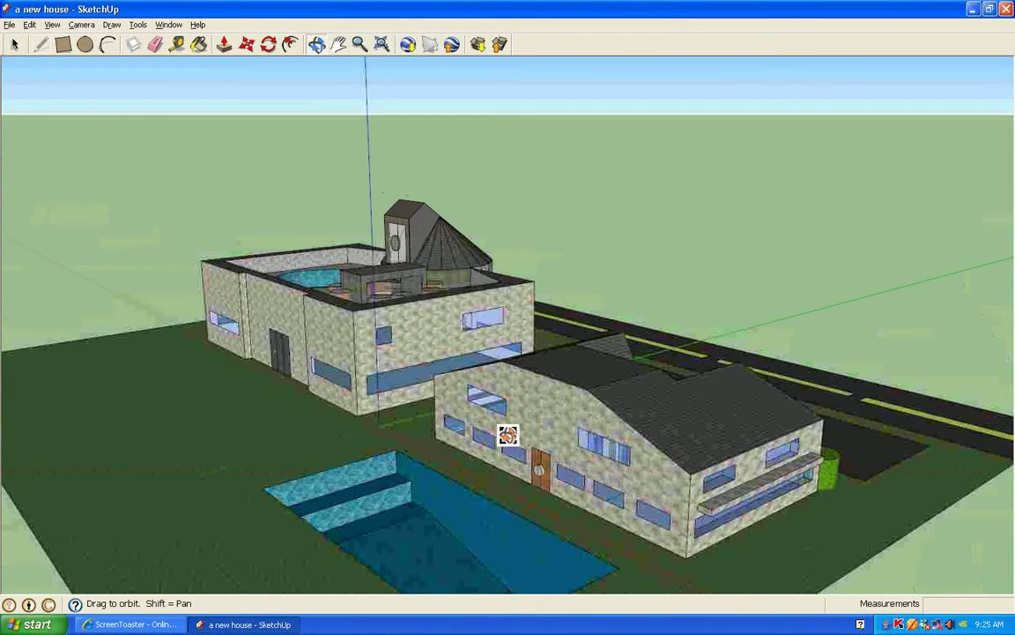
pyautogui.moveTo(509, 436); pyautogui.dragTo(414, 396)
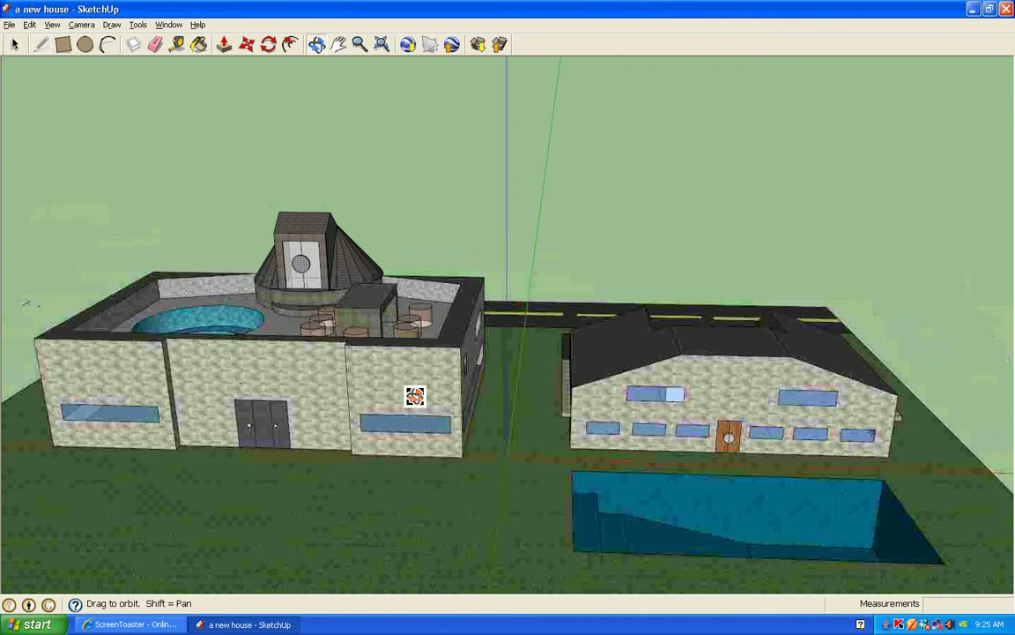
pyautogui.moveTo(535, 461)
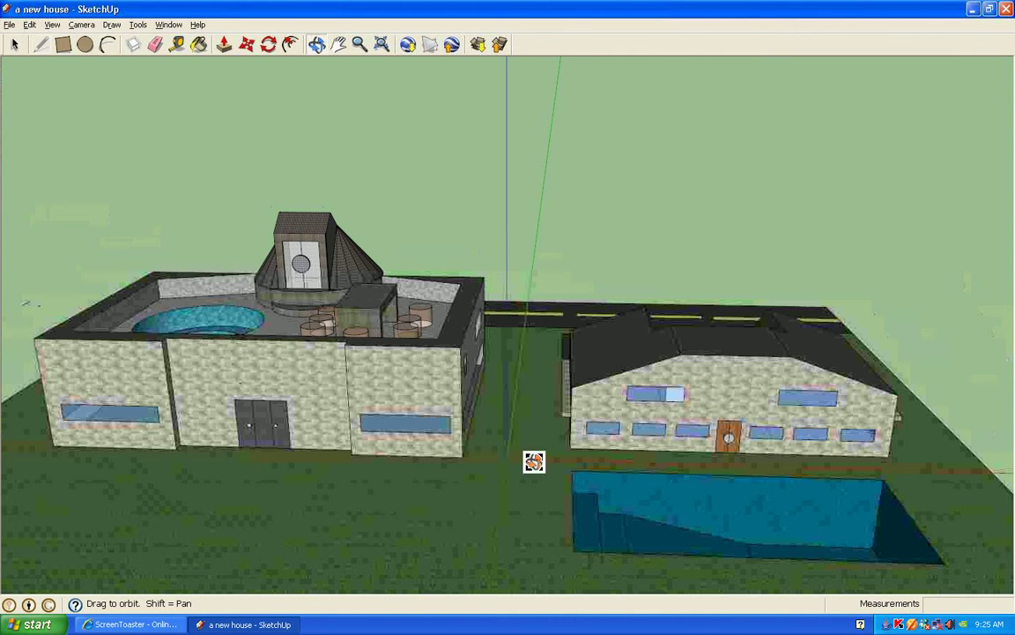
pyautogui.moveTo(570, 566)
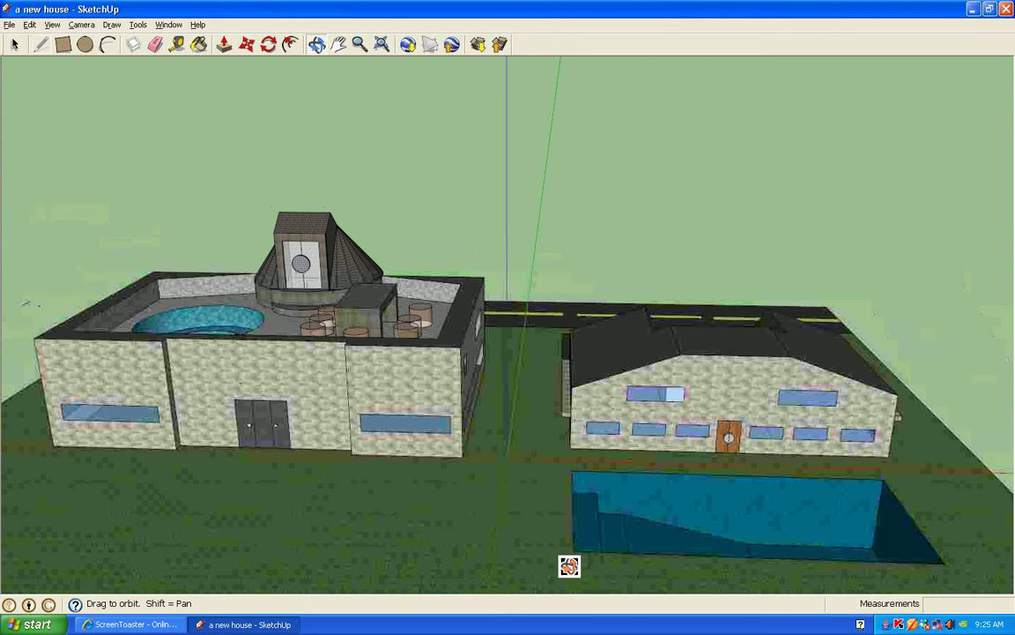
pyautogui.moveTo(384, 470)
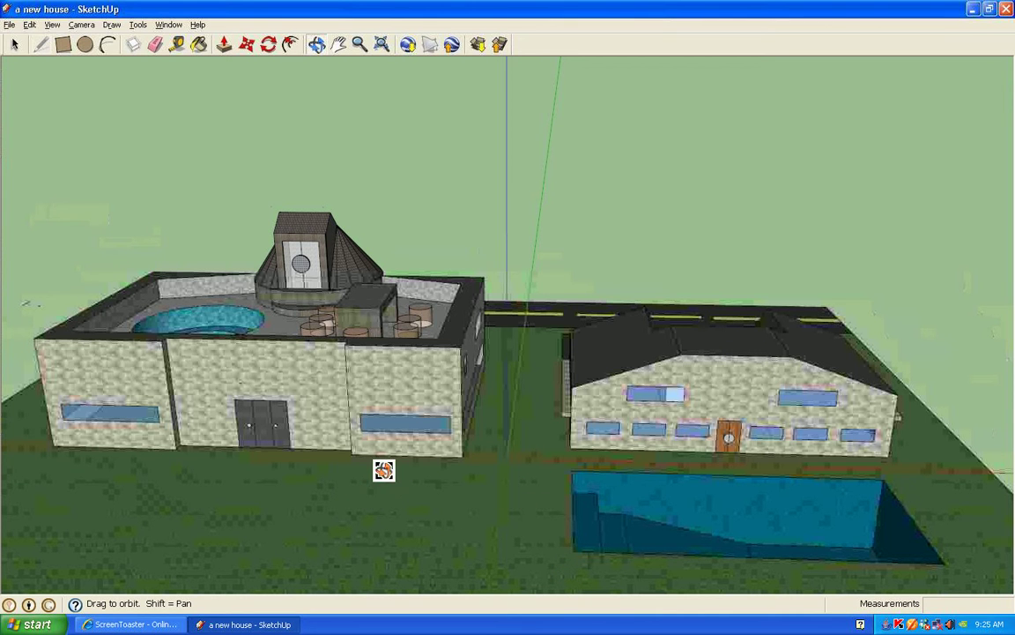
# - Circle from the street over both roofs, ending close on the rooftop table and stools
pyautogui.moveTo(384, 470); pyautogui.dragTo(432, 389)
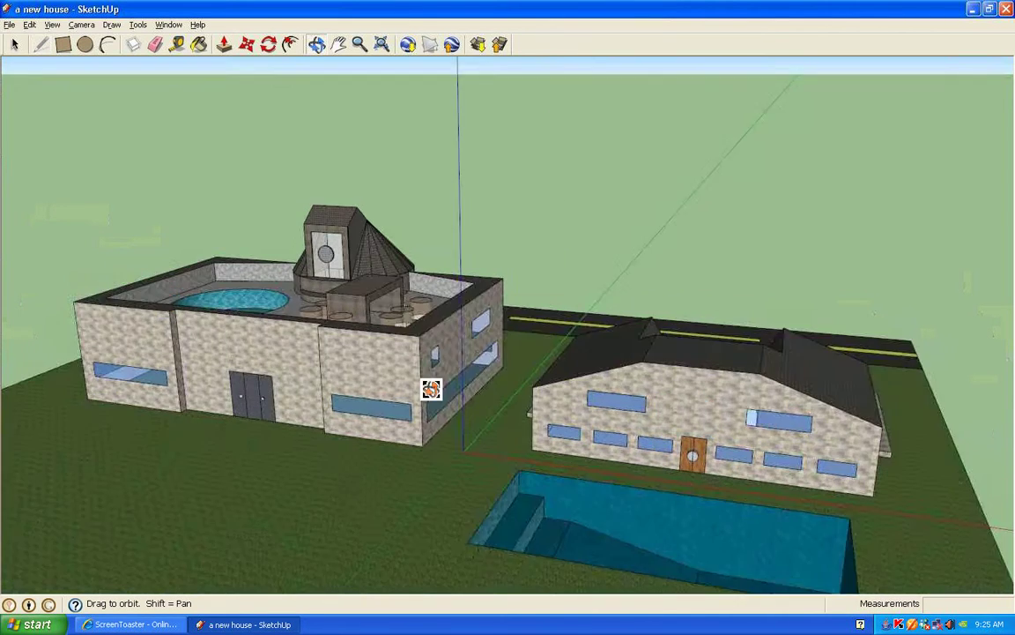
pyautogui.moveTo(431, 390); pyautogui.dragTo(291, 487)
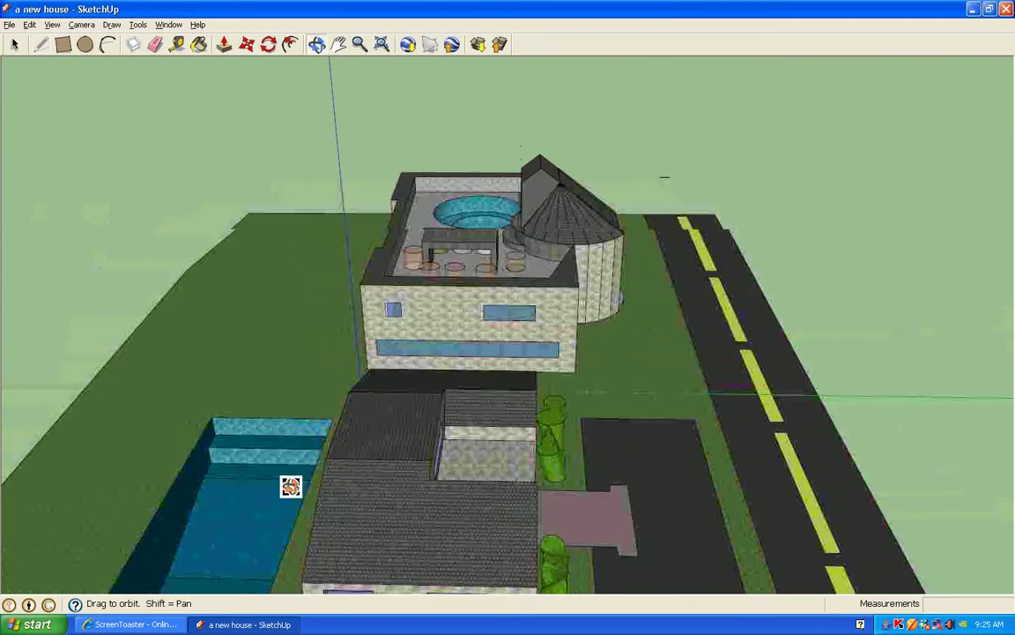
pyautogui.moveTo(291, 486); pyautogui.dragTo(426, 393)
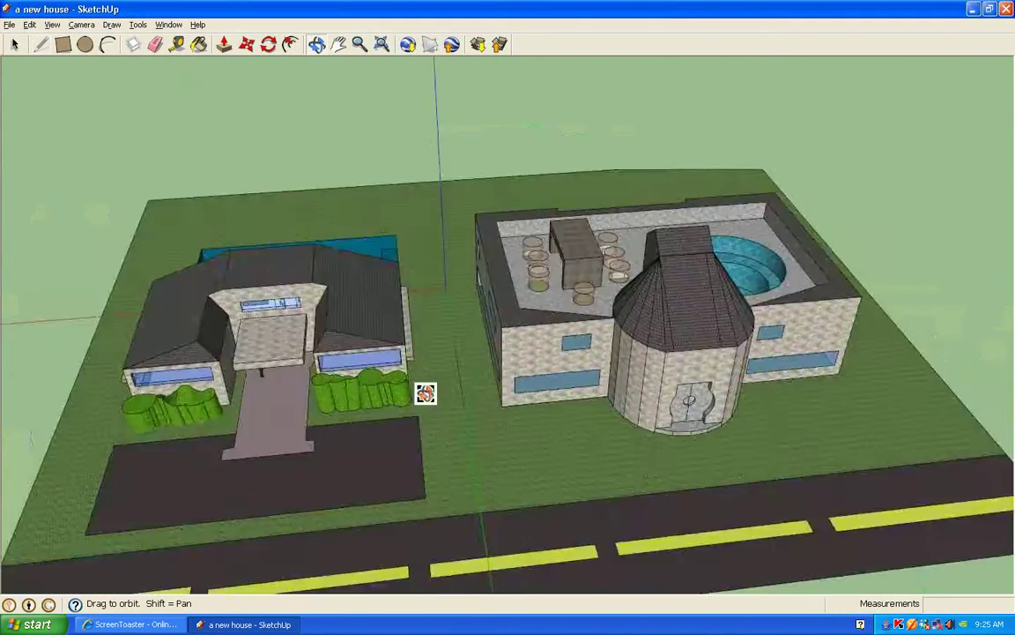
pyautogui.moveTo(426, 392); pyautogui.dragTo(344, 437)
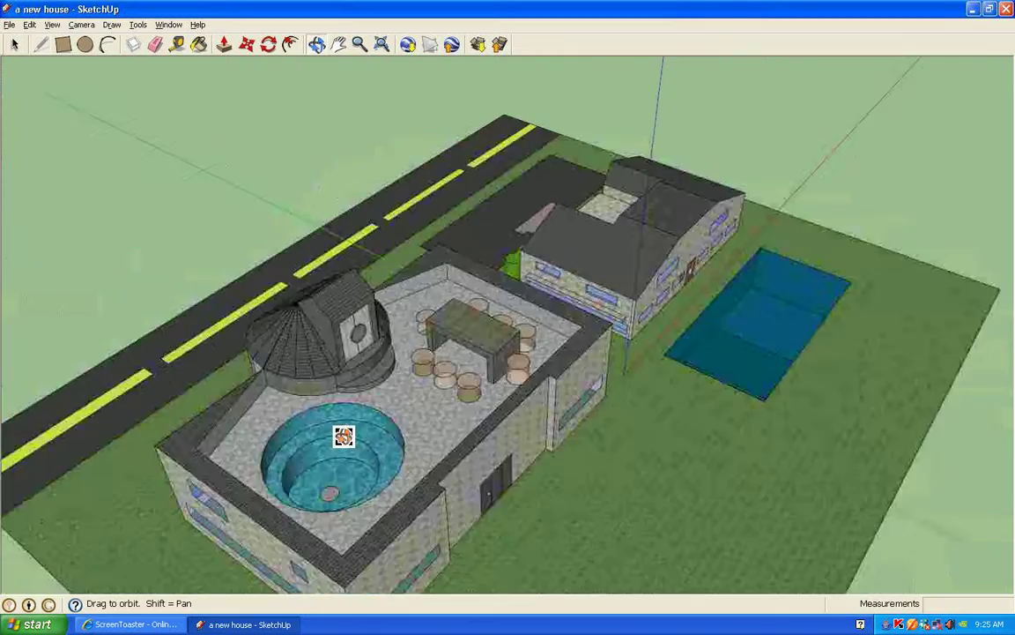
pyautogui.moveTo(344, 437); pyautogui.dragTo(666, 473)
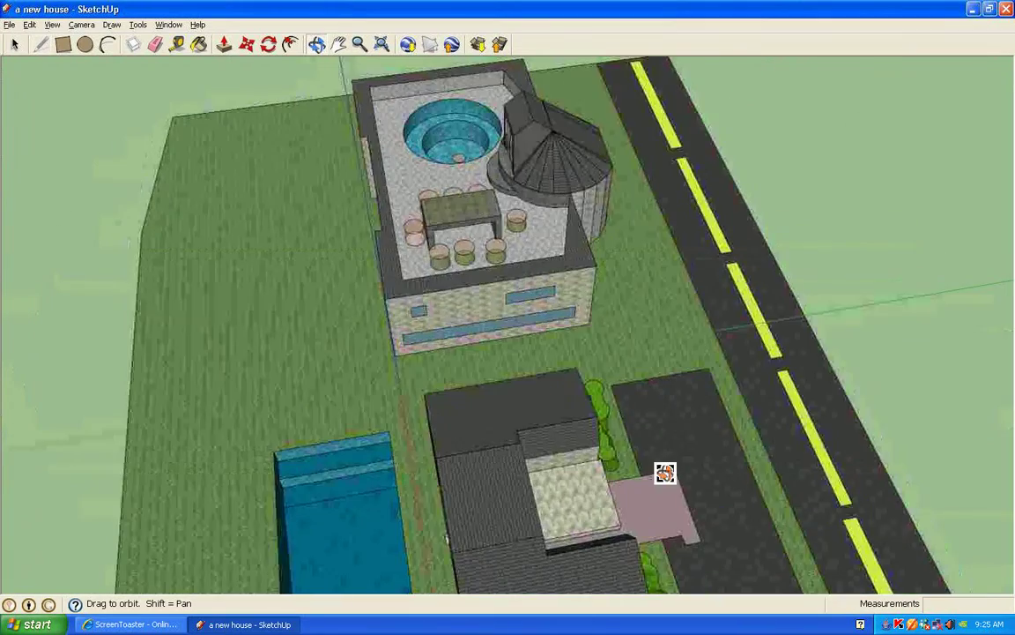
pyautogui.moveTo(665, 473); pyautogui.dragTo(798, 371)
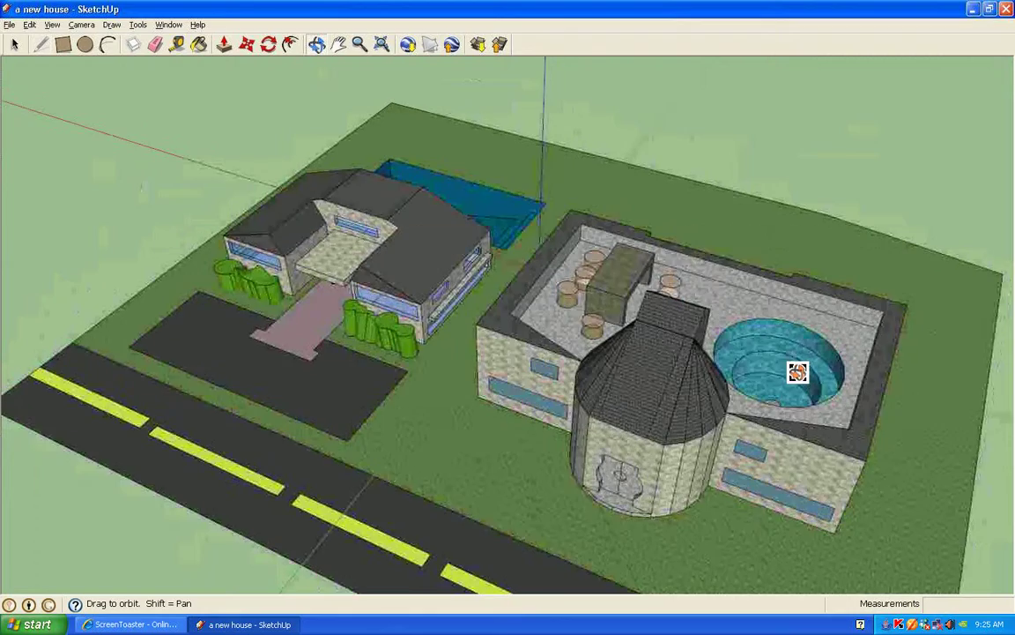
pyautogui.moveTo(797, 371); pyautogui.dragTo(629, 404)
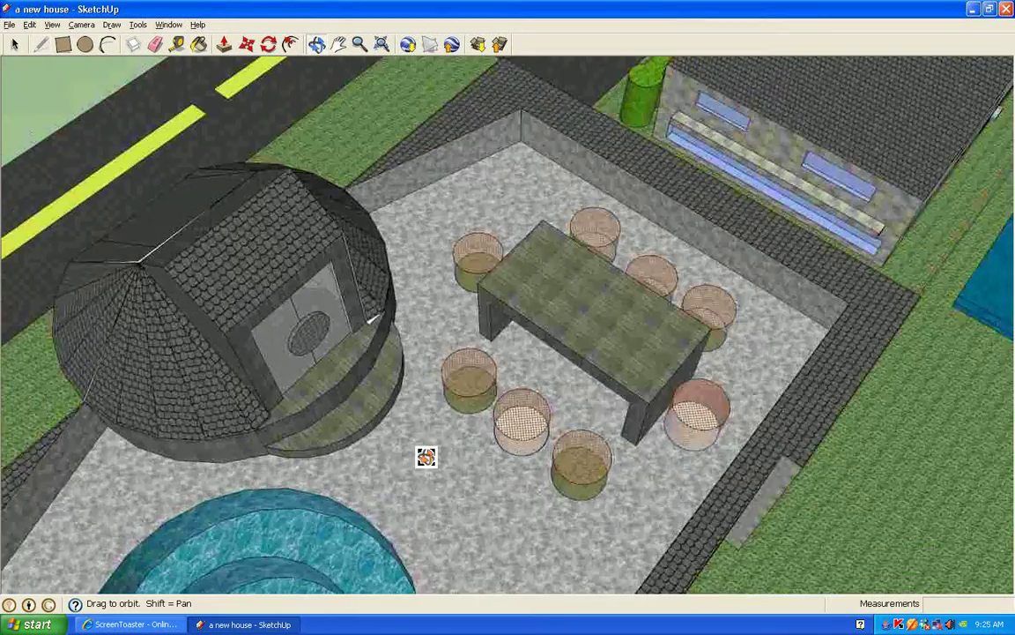
# - Orbit around the tower's shingled roof, then pull far back above the lot
pyautogui.moveTo(426, 457); pyautogui.dragTo(476, 288)
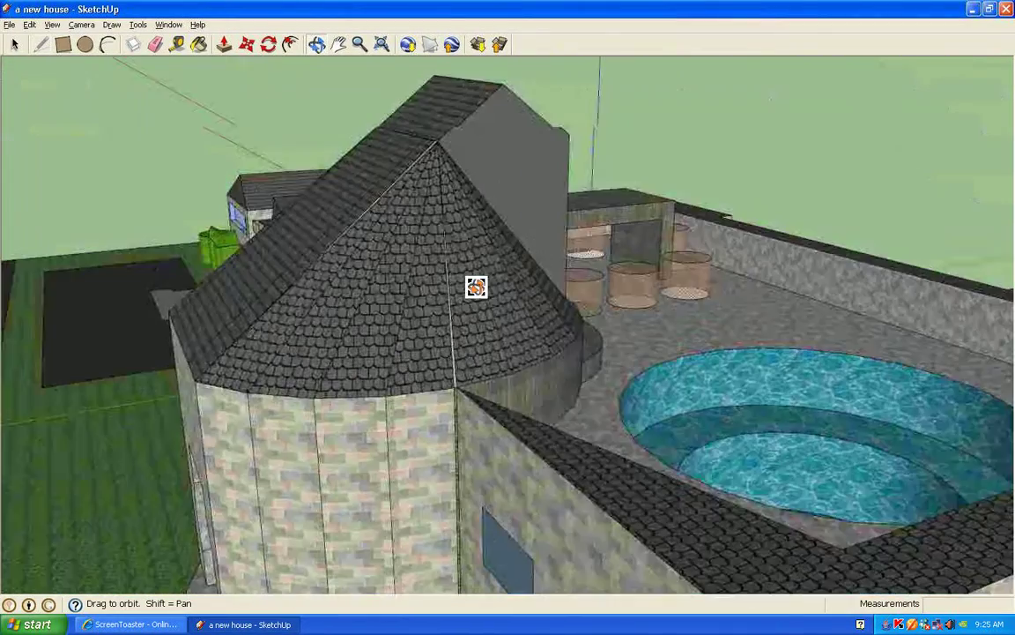
pyautogui.moveTo(476, 286); pyautogui.dragTo(441, 379)
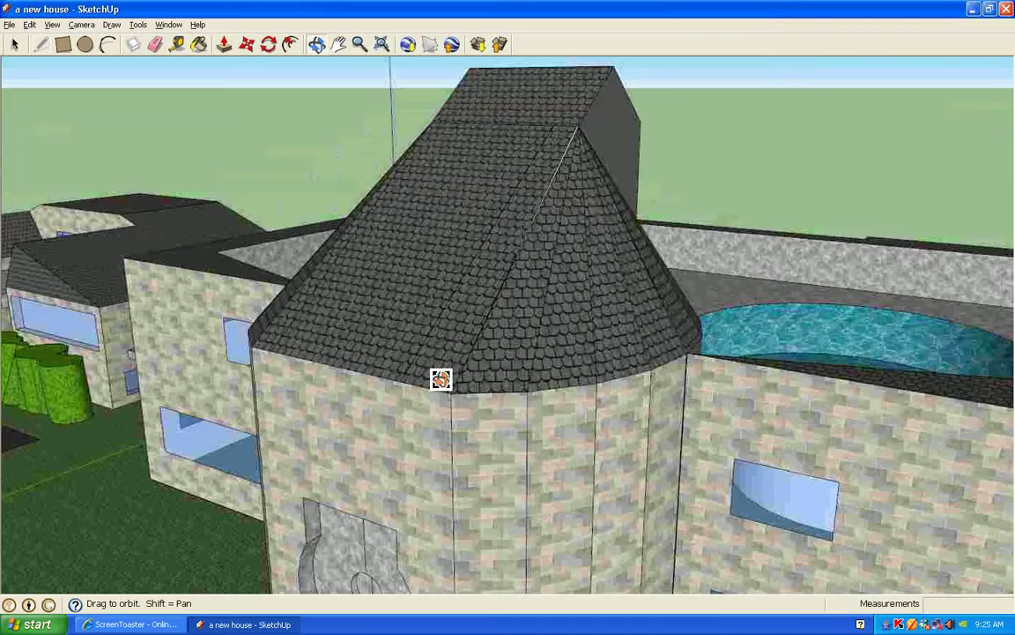
pyautogui.moveTo(440, 379); pyautogui.dragTo(493, 404)
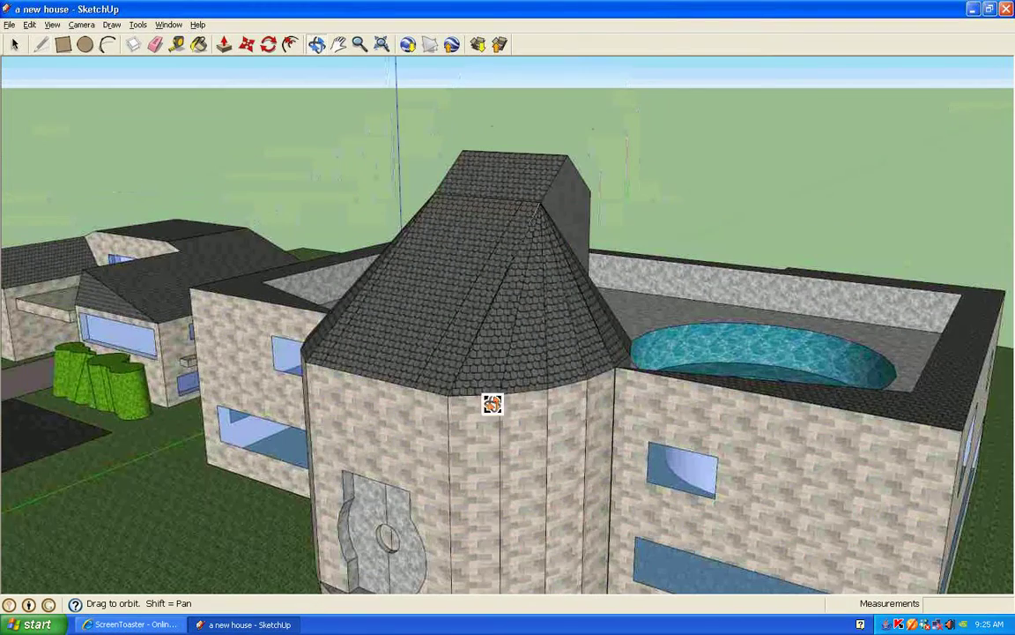
pyautogui.moveTo(493, 403); pyautogui.dragTo(375, 455)
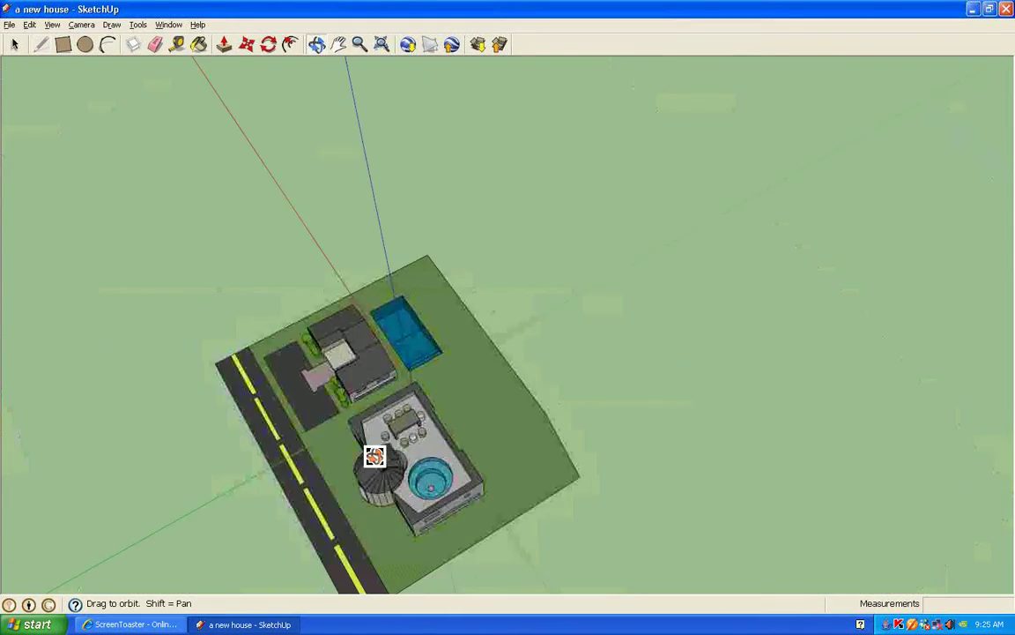
# - Rotate the overhead view and swing down low behind both houses and the pool
pyautogui.moveTo(374, 455); pyautogui.dragTo(375, 441)
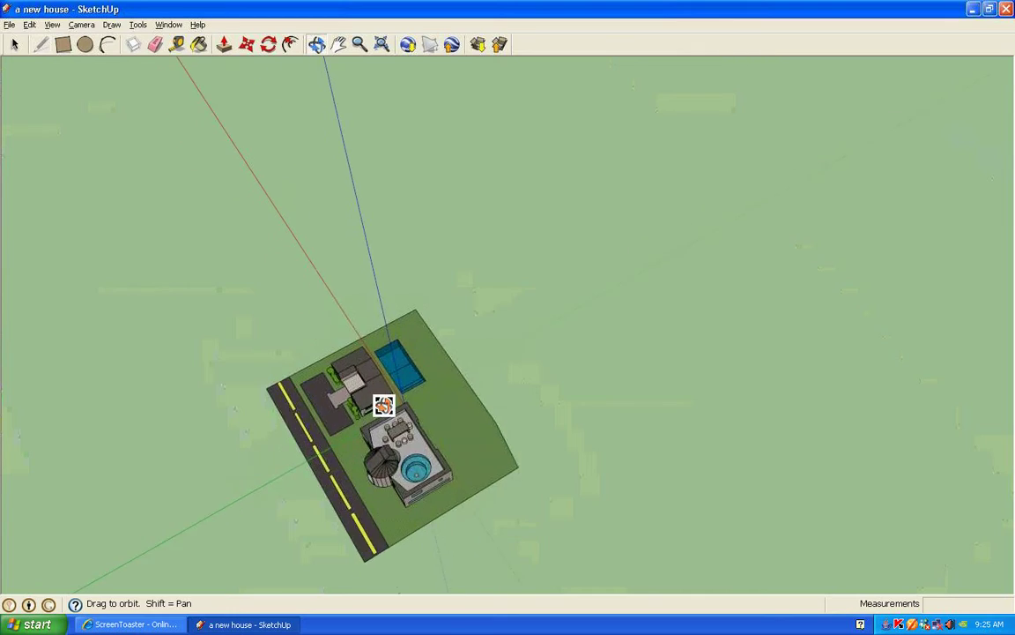
pyautogui.moveTo(383, 403); pyautogui.dragTo(807, 107)
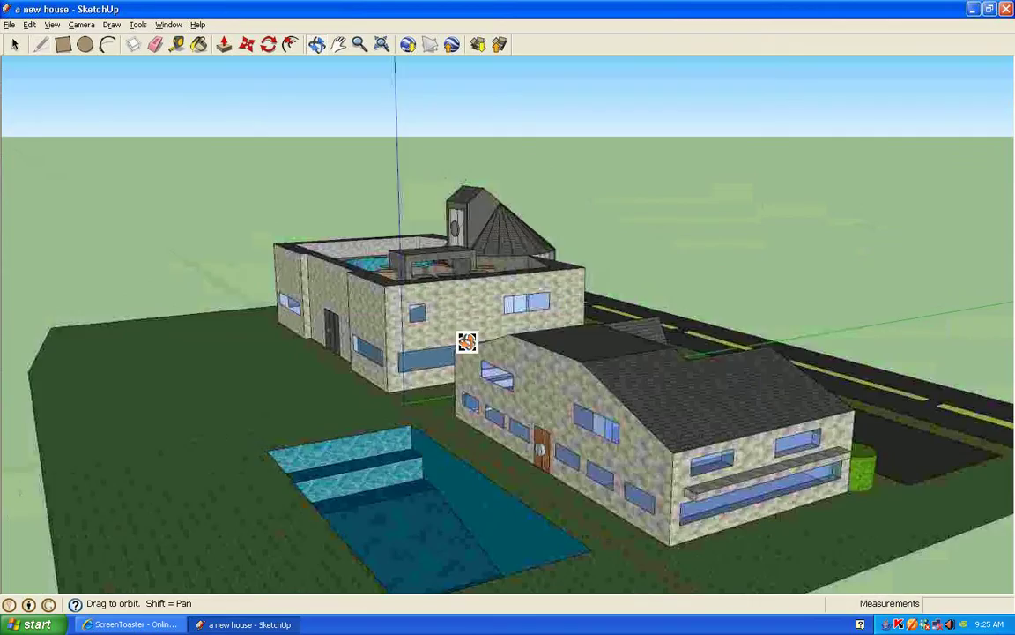
# - Orbit to the street side and drop to street level facing both house fronts
pyautogui.moveTo(467, 342); pyautogui.dragTo(716, 359)
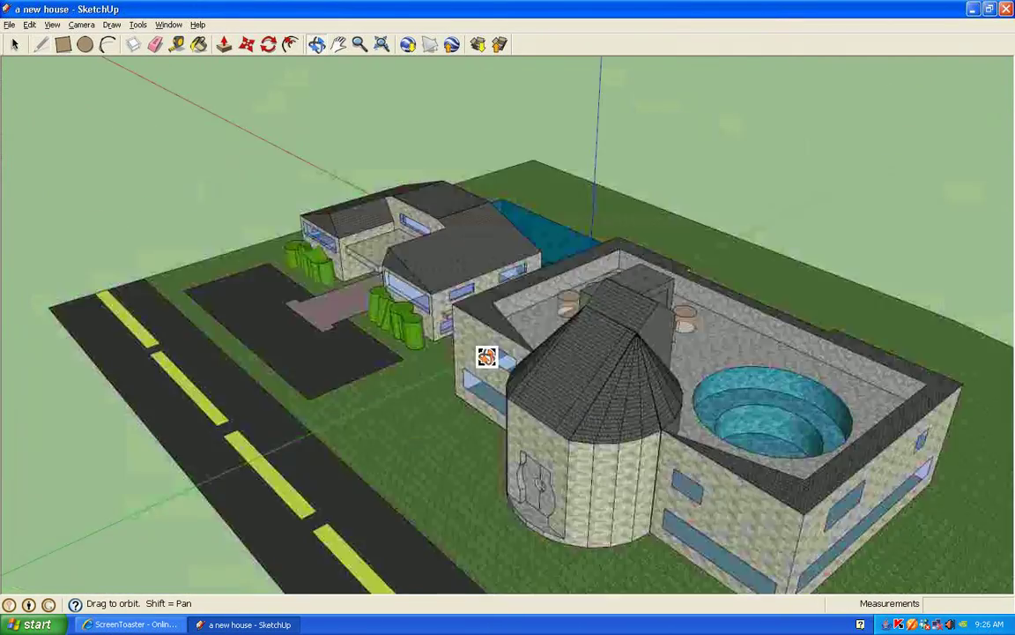
pyautogui.moveTo(506, 353); pyautogui.dragTo(762, 379)
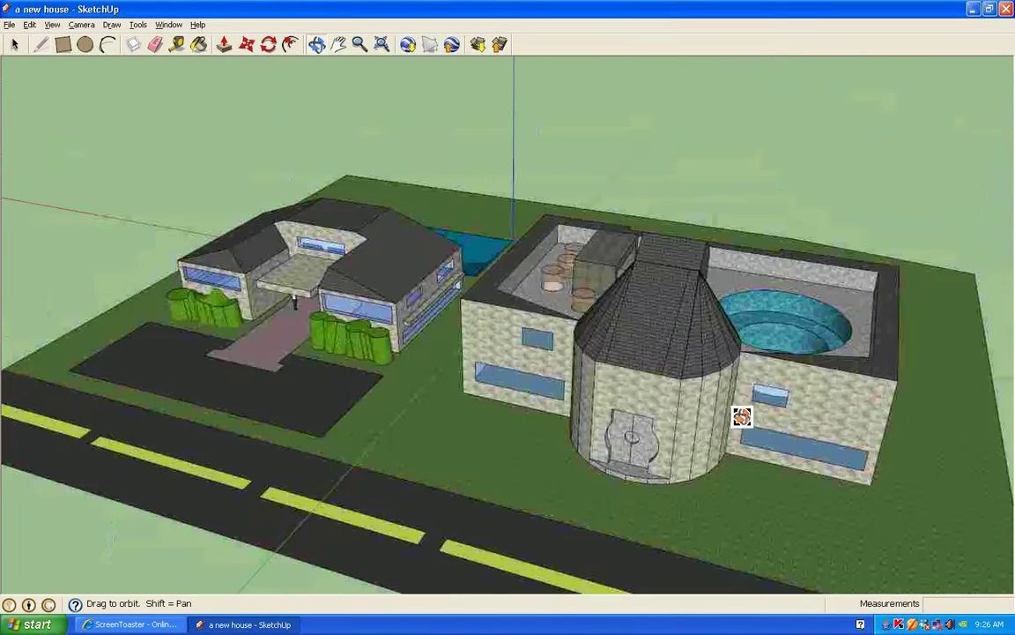
pyautogui.moveTo(742, 417); pyautogui.dragTo(588, 403)
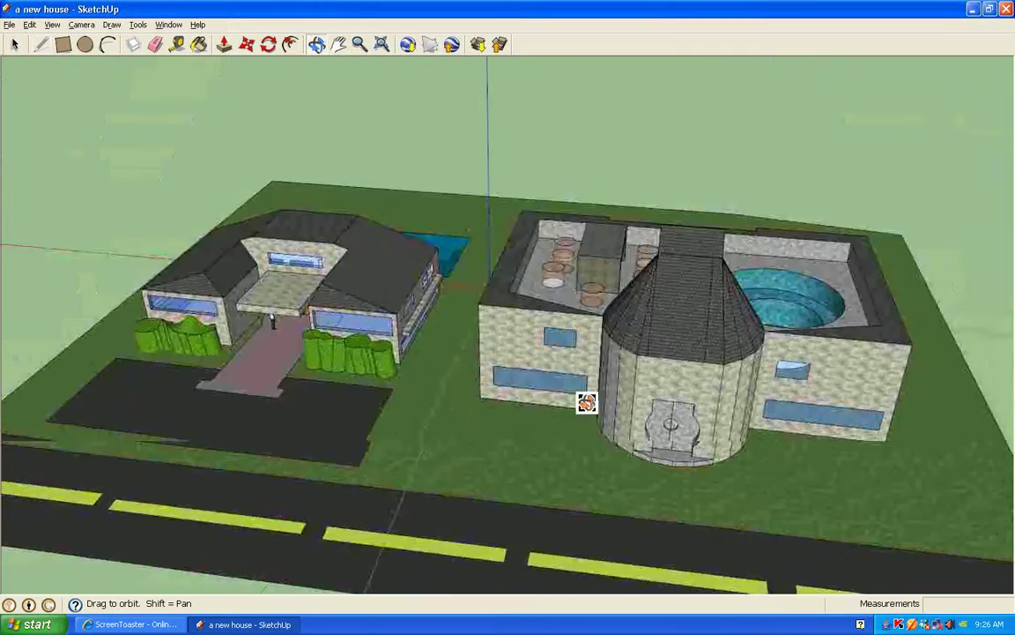
pyautogui.moveTo(586, 402); pyautogui.dragTo(758, 275)
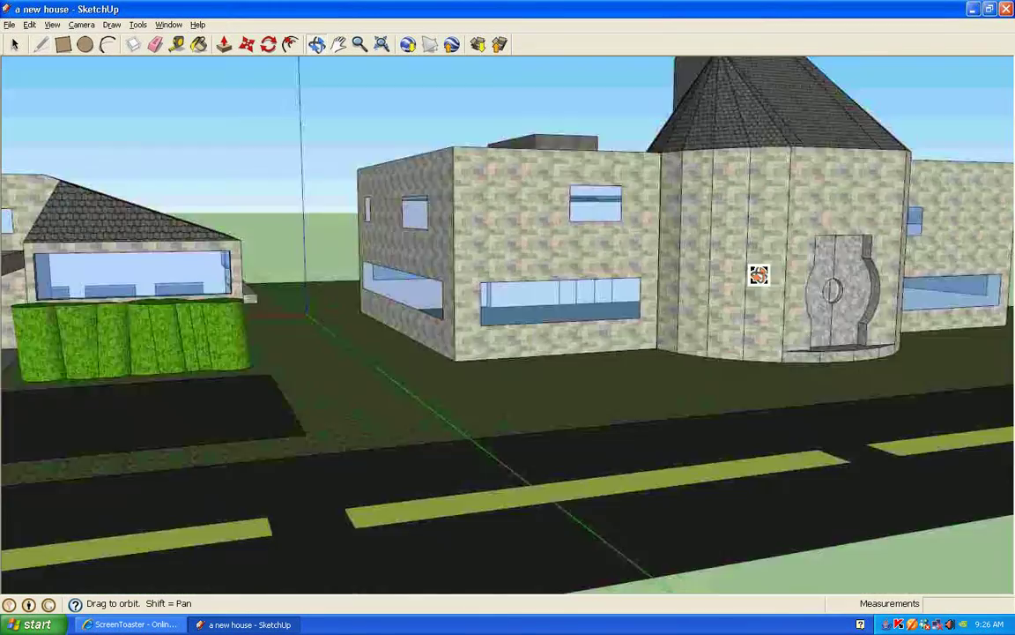
# - Circle over the tower house and behind the pool house, then switch to ScreenToaster
pyautogui.moveTo(758, 274); pyautogui.dragTo(383, 375)
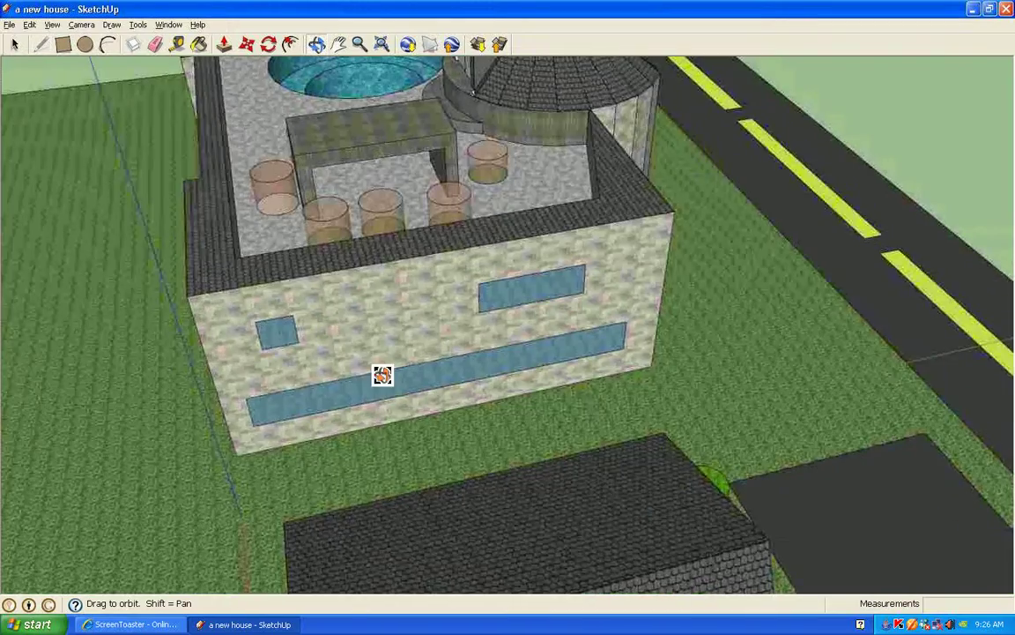
pyautogui.moveTo(383, 374); pyautogui.dragTo(414, 324)
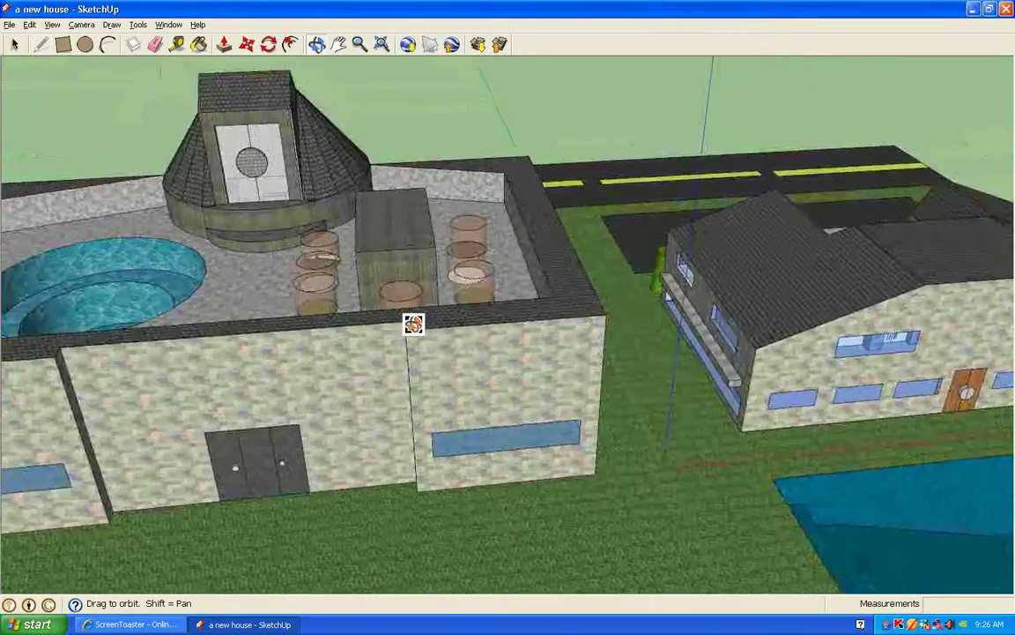
pyautogui.moveTo(414, 324); pyautogui.dragTo(354, 371)
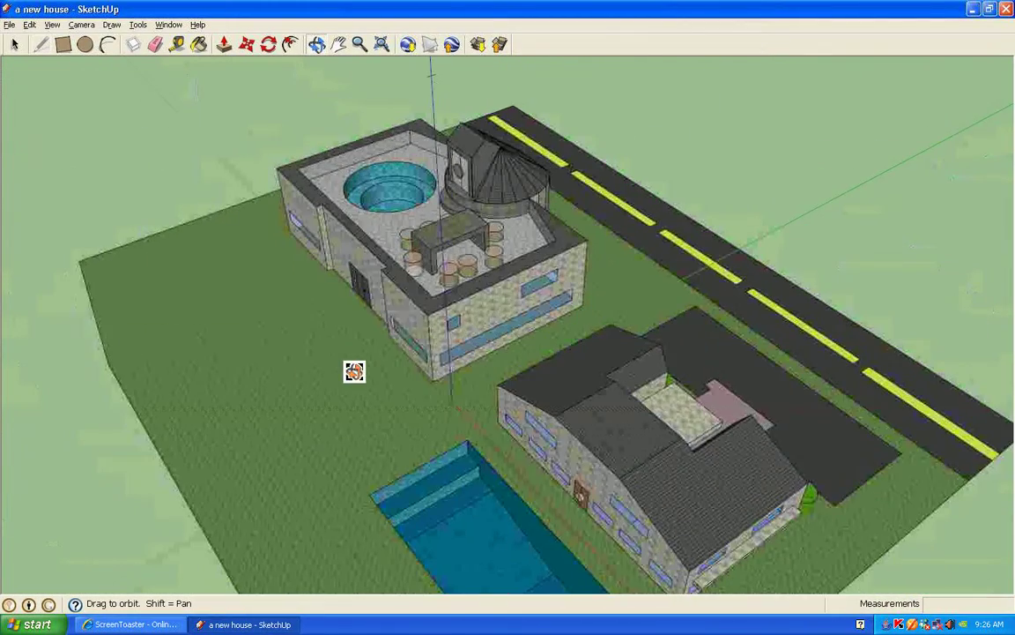
pyautogui.moveTo(353, 371); pyautogui.dragTo(225, 412)
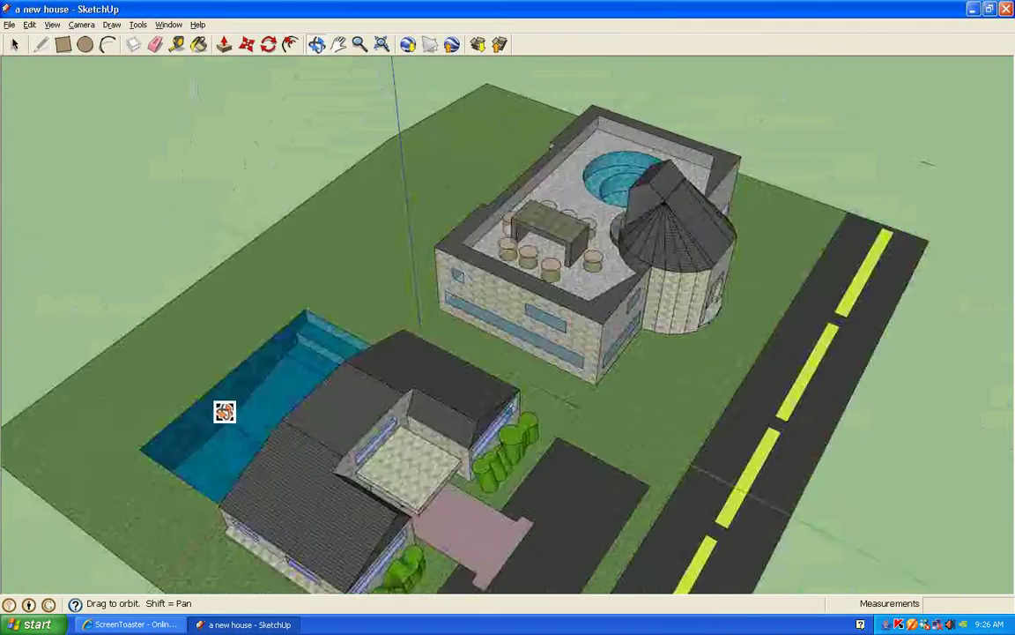
pyautogui.moveTo(225, 412); pyautogui.dragTo(657, 282)
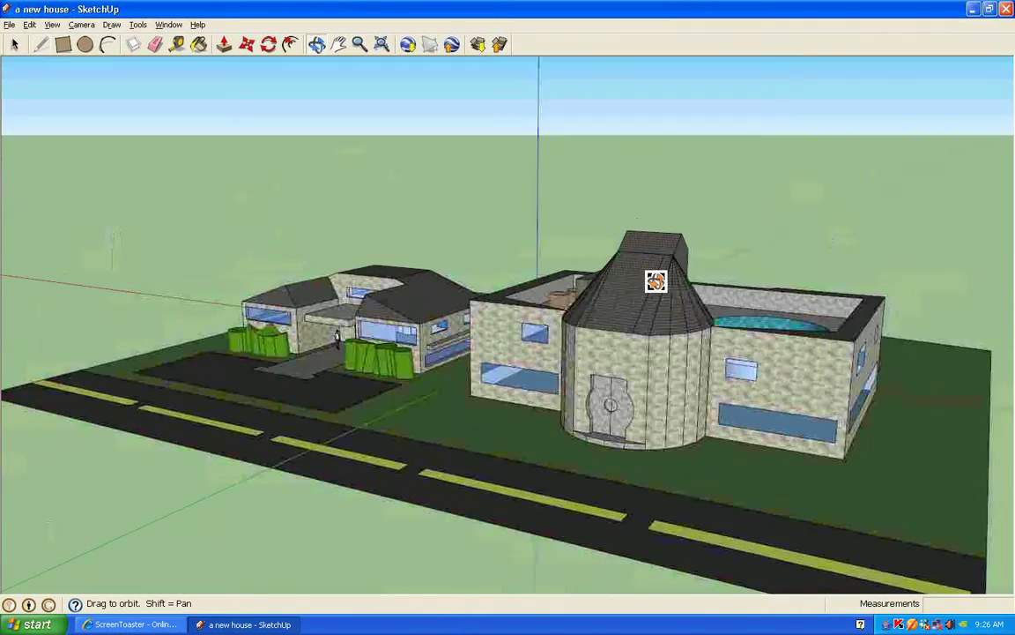
pyautogui.click(129, 624)
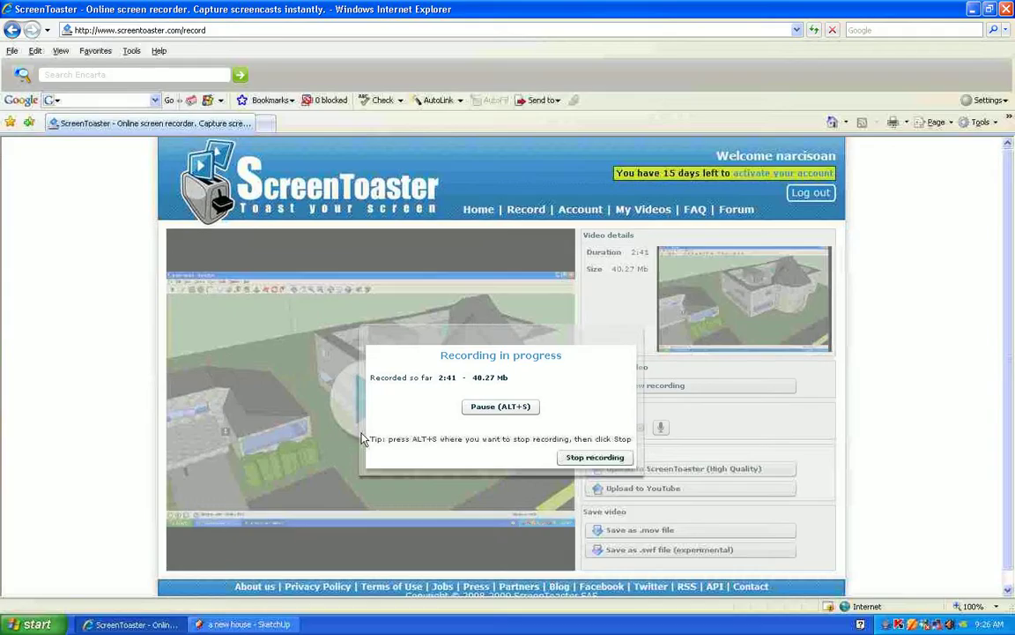